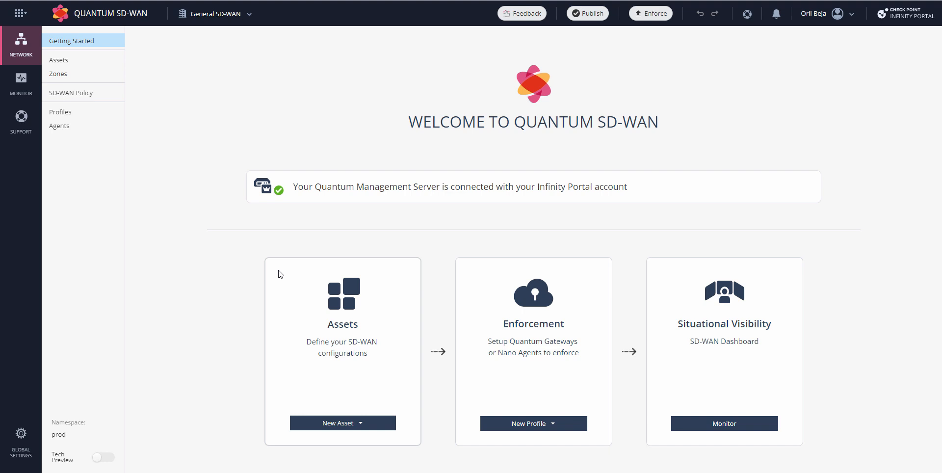
pyautogui.moveTo(283, 272)
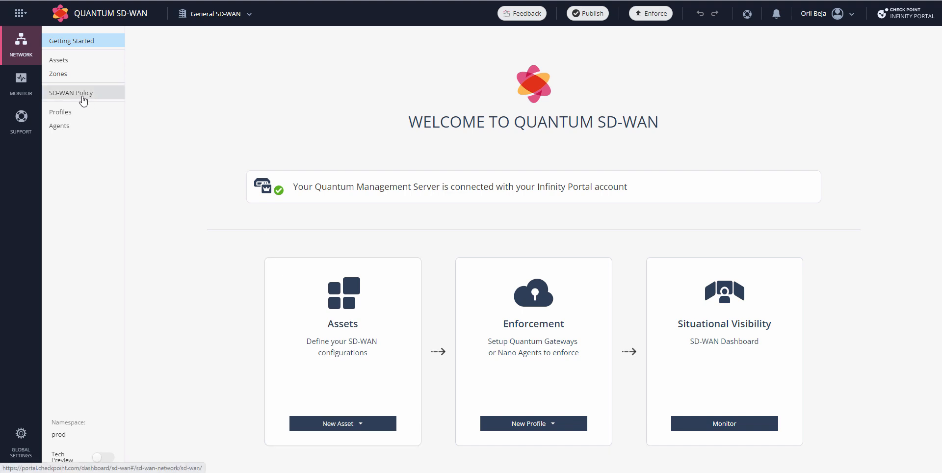
# Show the SD-WAN Policy rule base, currently empty with no rules
pyautogui.click(71, 92)
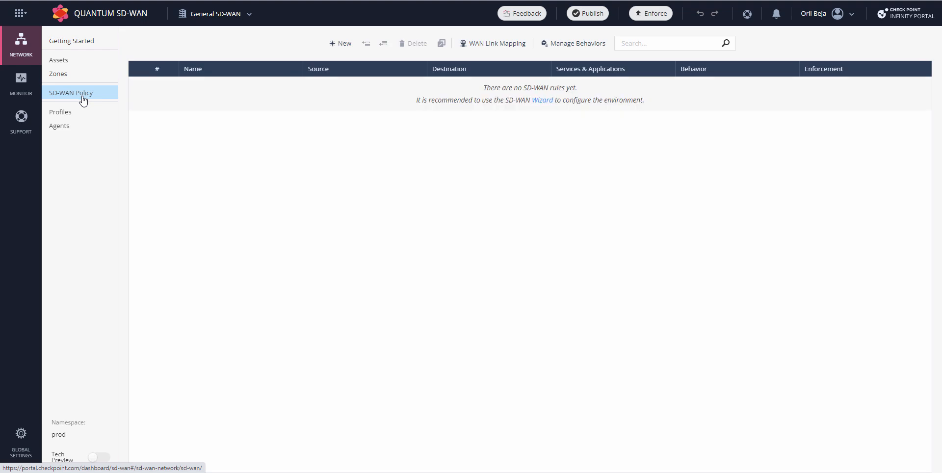
pyautogui.moveTo(139, 150)
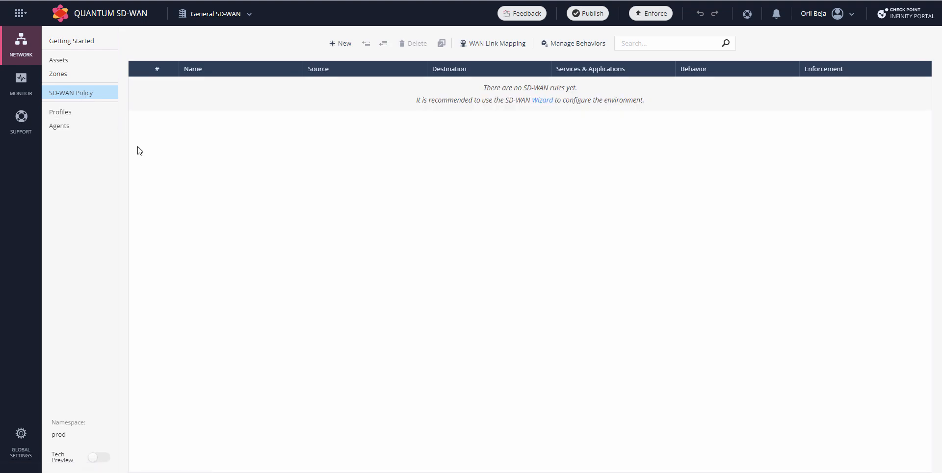
pyautogui.moveTo(72, 40)
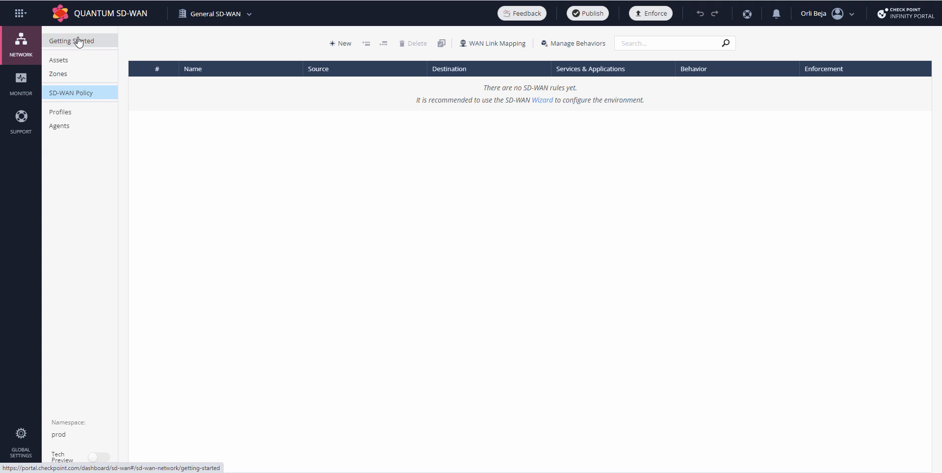
# Return to Getting Started and launch the new SD-WAN Environment setup wizard
pyautogui.click(72, 40)
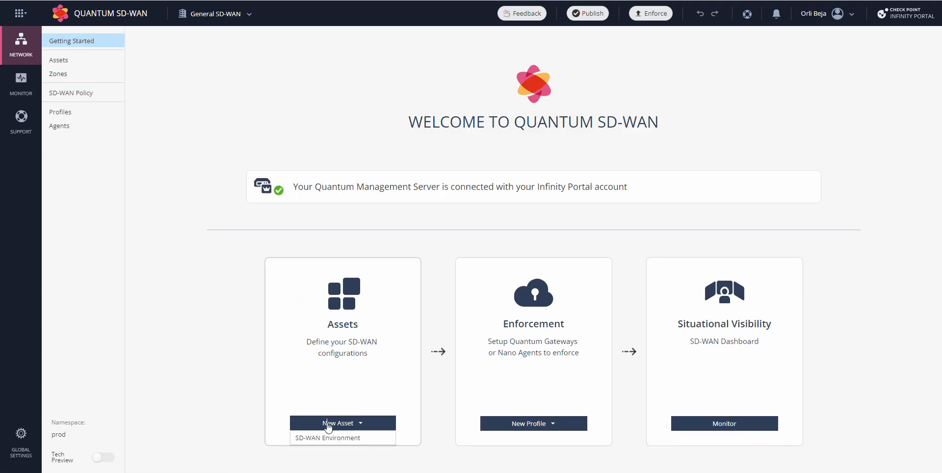
pyautogui.click(329, 438)
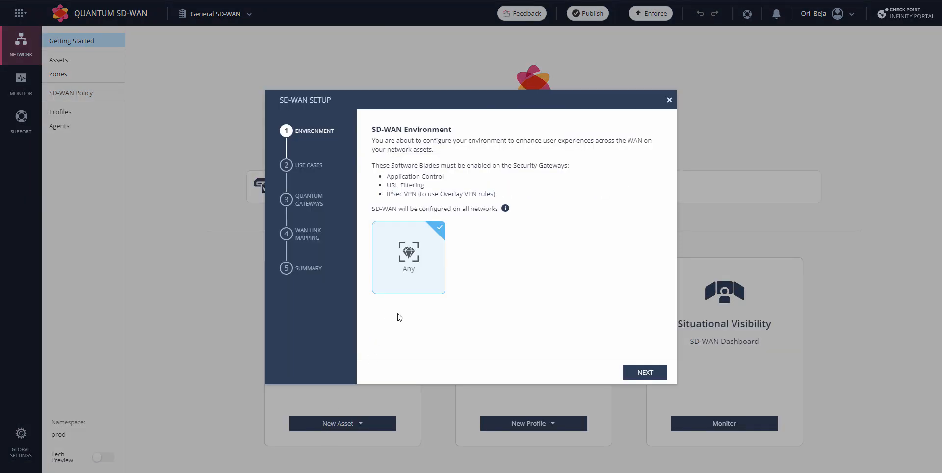
pyautogui.moveTo(419, 316)
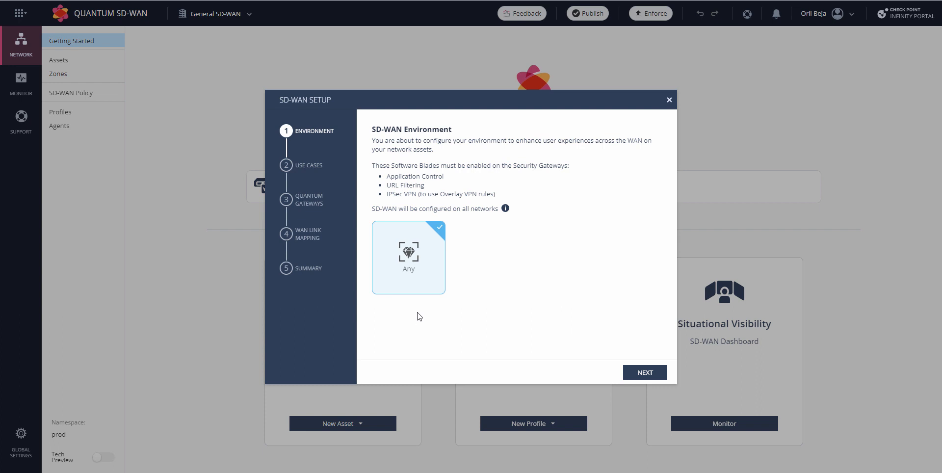
pyautogui.moveTo(421, 312)
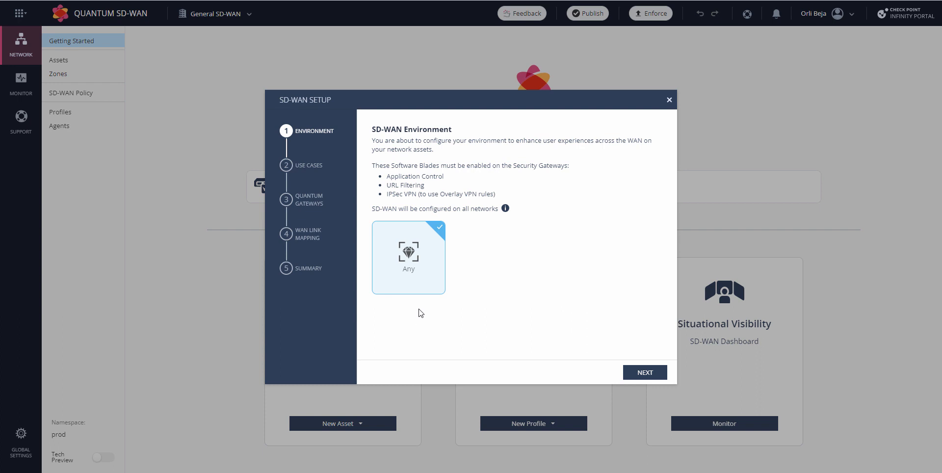
pyautogui.moveTo(487, 291)
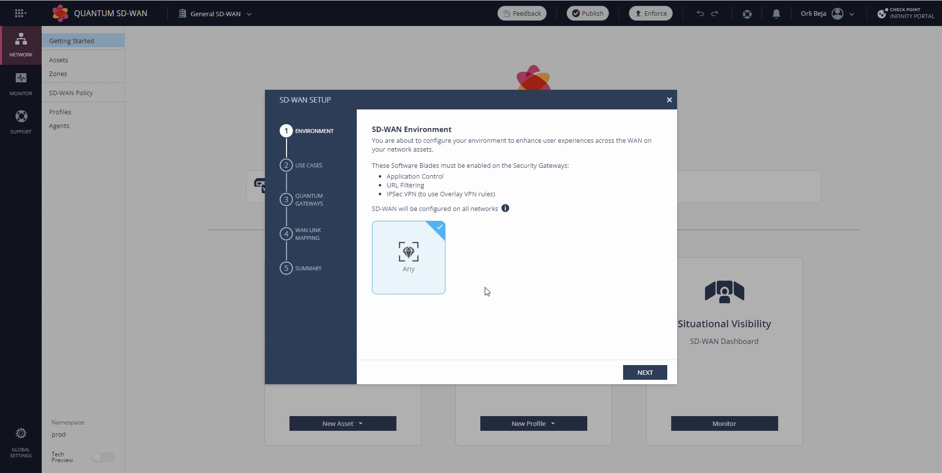
pyautogui.moveTo(515, 251)
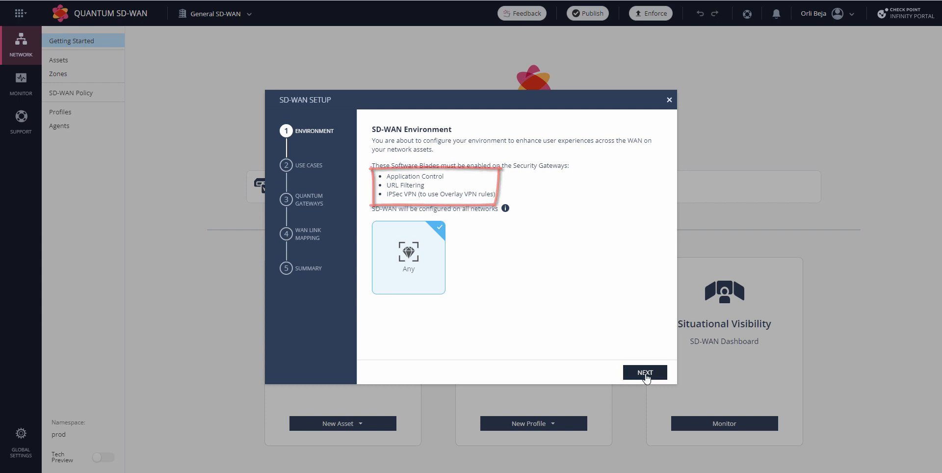
# Accept the Any environment and all five checked use cases, advancing to gateway selection
pyautogui.click(643, 372)
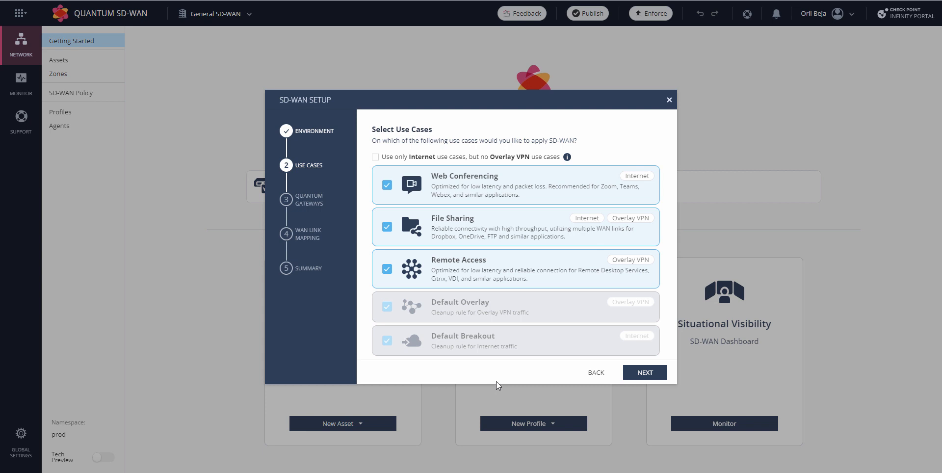
pyautogui.moveTo(499, 385)
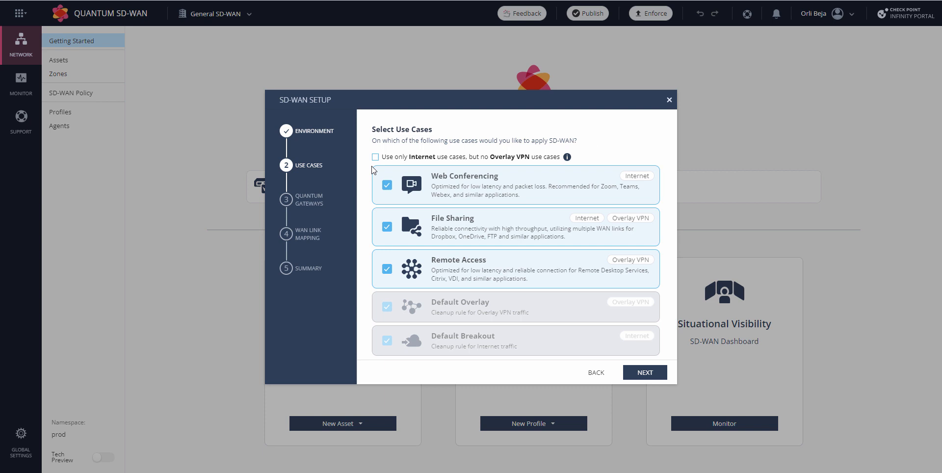
pyautogui.moveTo(397, 361)
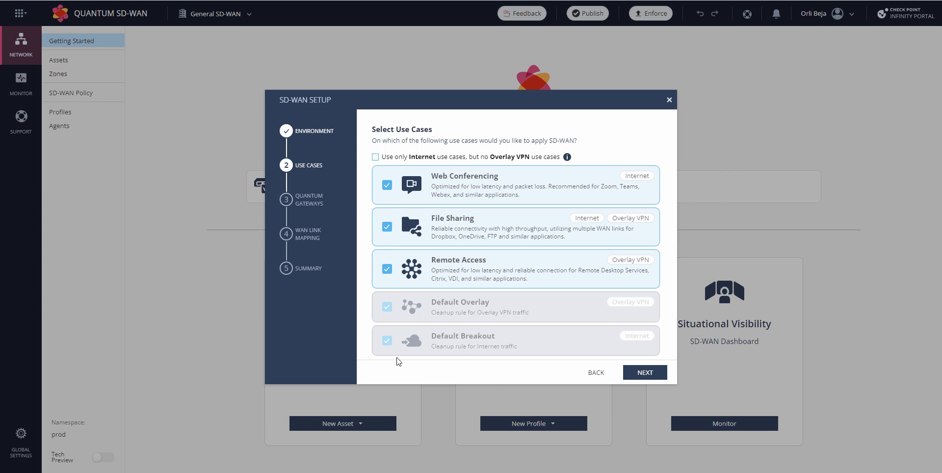
pyautogui.moveTo(400, 358)
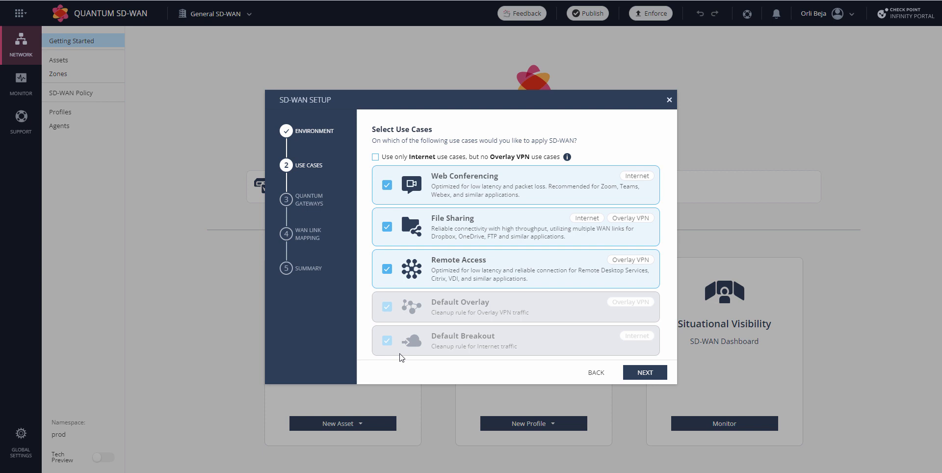
pyautogui.click(644, 371)
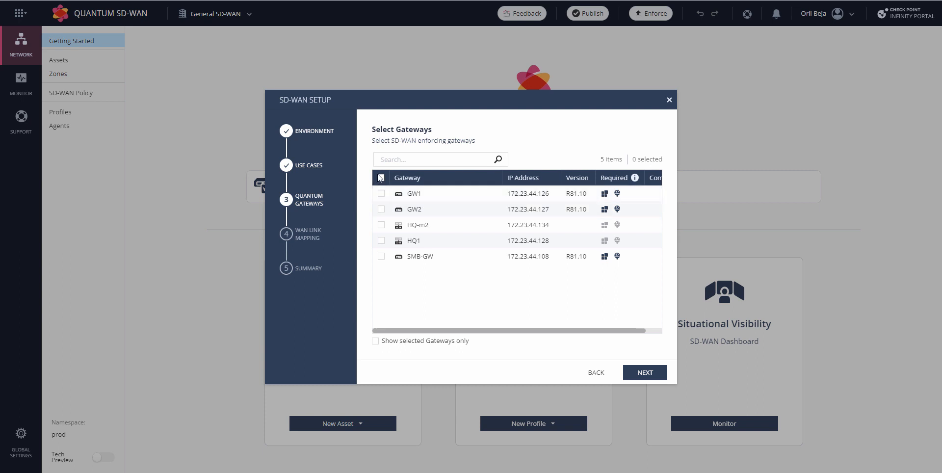
# Select all five gateways in the Select Gateways table as enforcing gateways
pyautogui.click(381, 178)
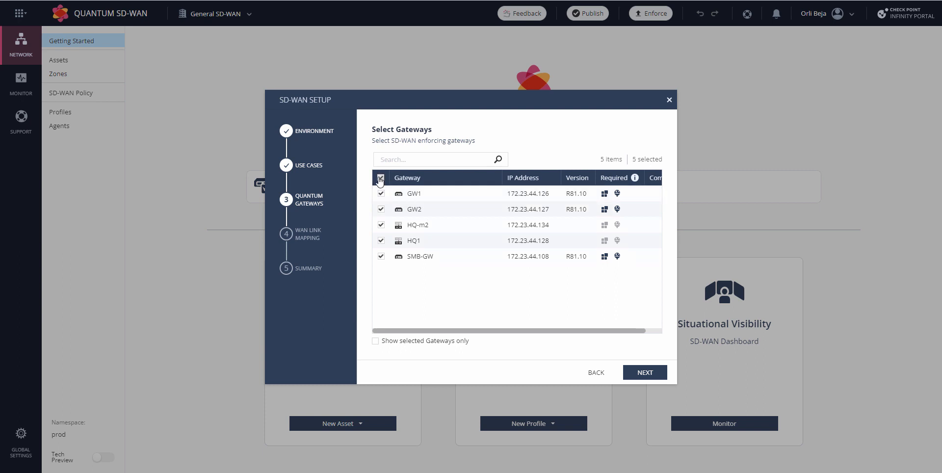
pyautogui.click(381, 178)
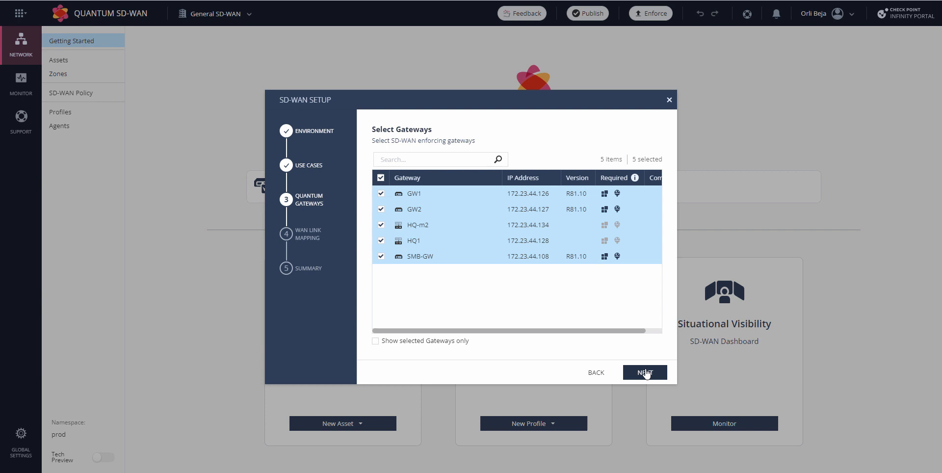
# Accept the proposed WAN link mapping and reach the Summary of 5 gateways and 5 use cases
pyautogui.click(643, 372)
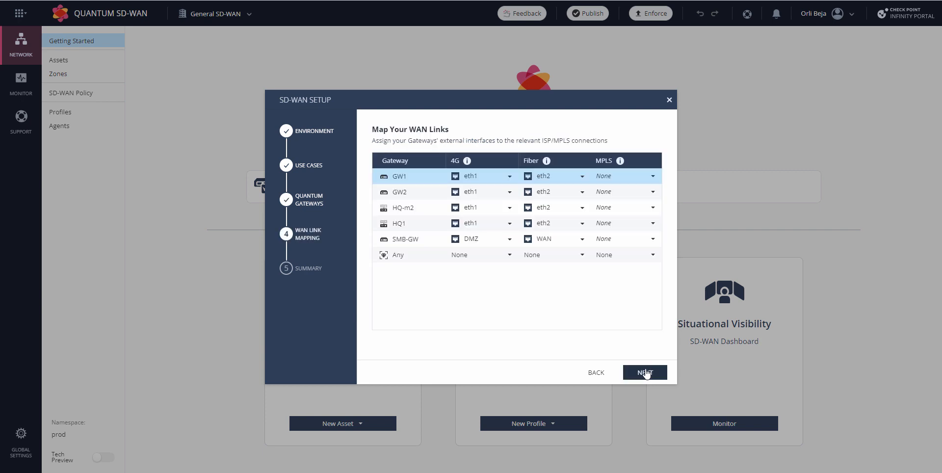
pyautogui.moveTo(481, 300)
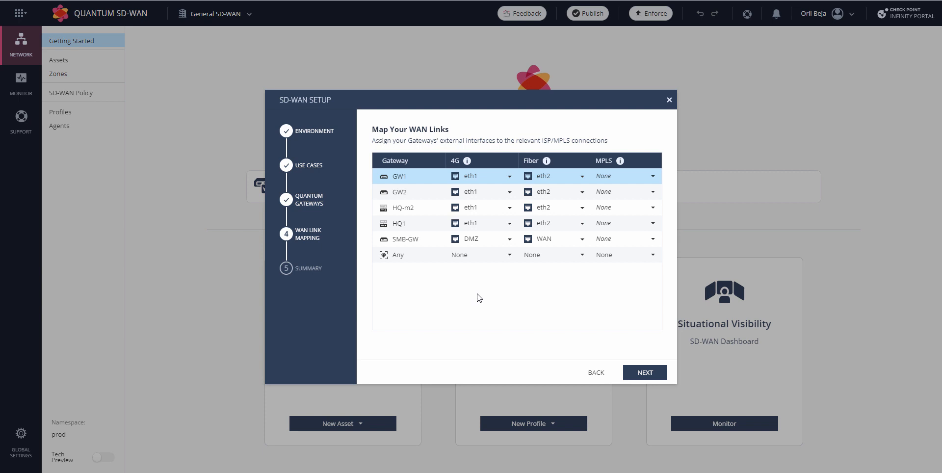
pyautogui.moveTo(469, 160)
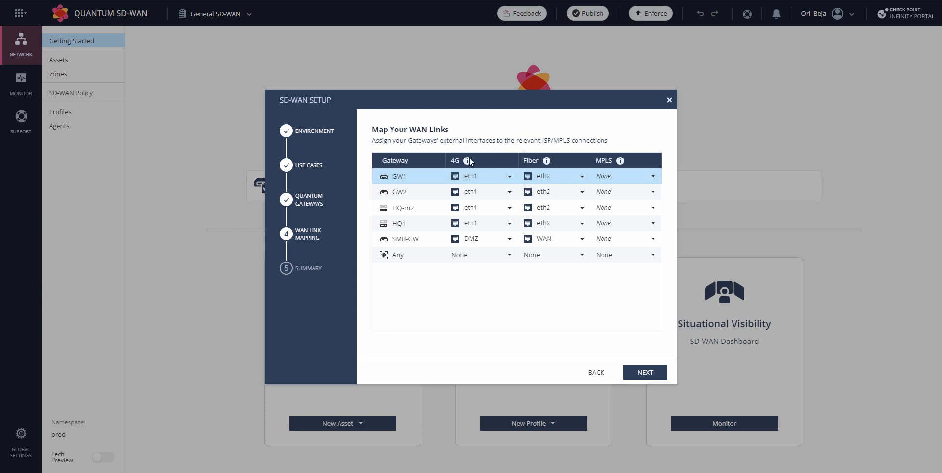
pyautogui.moveTo(520, 271)
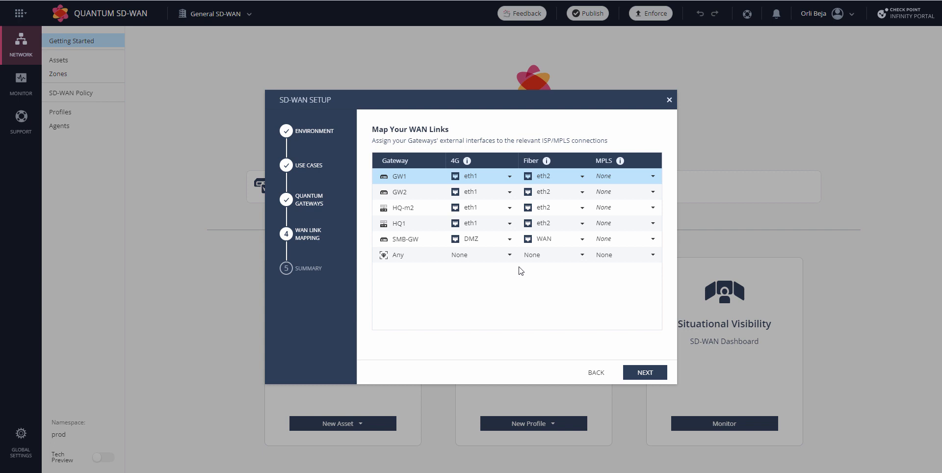
pyautogui.click(480, 175)
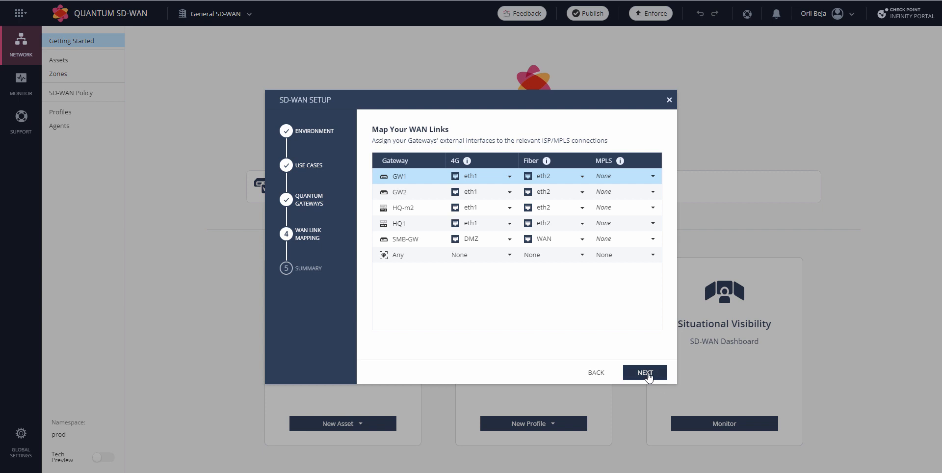
pyautogui.click(643, 372)
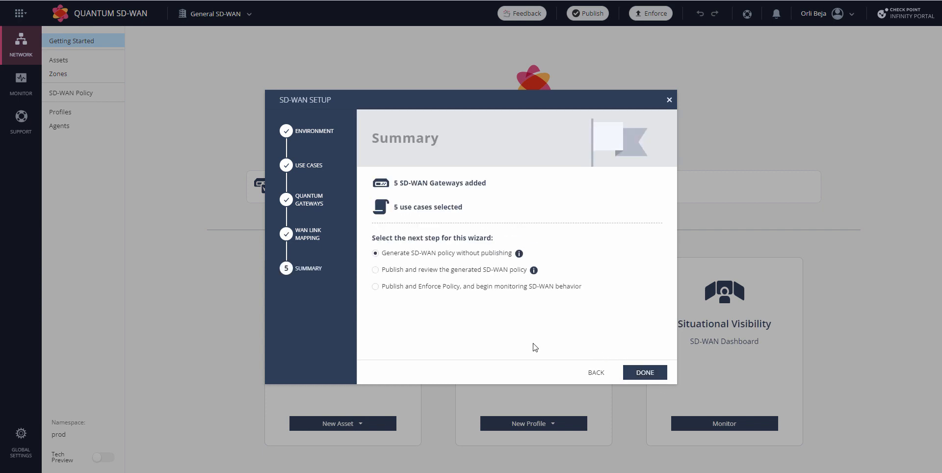
pyautogui.moveTo(529, 338)
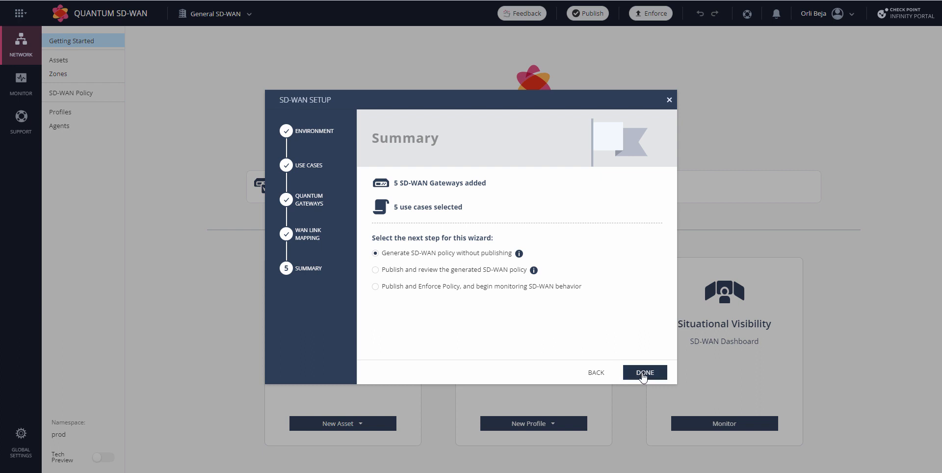
# Finish with 'Generate SD-WAN policy without publishing', producing six rules on SD-WAN Gateways
pyautogui.click(643, 372)
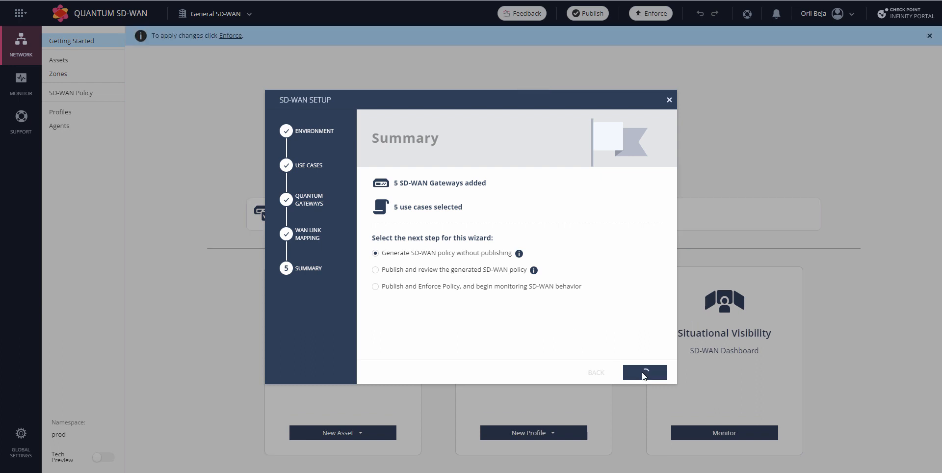
pyautogui.click(643, 372)
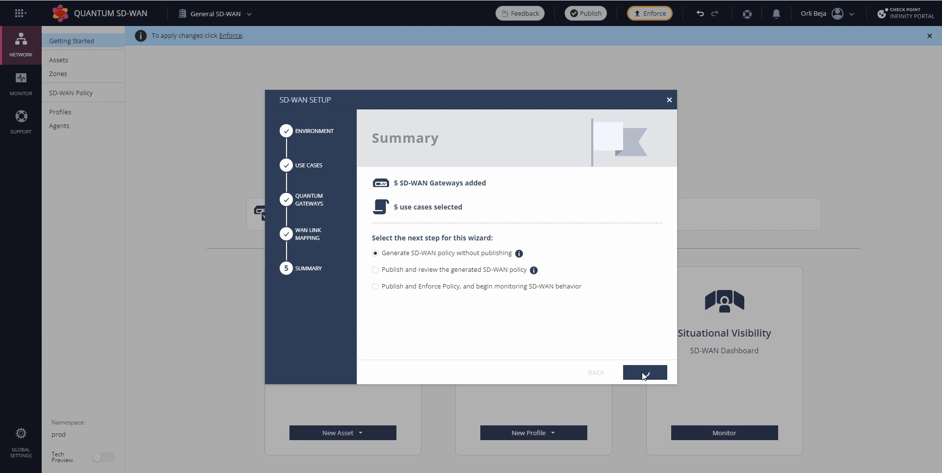
pyautogui.click(643, 372)
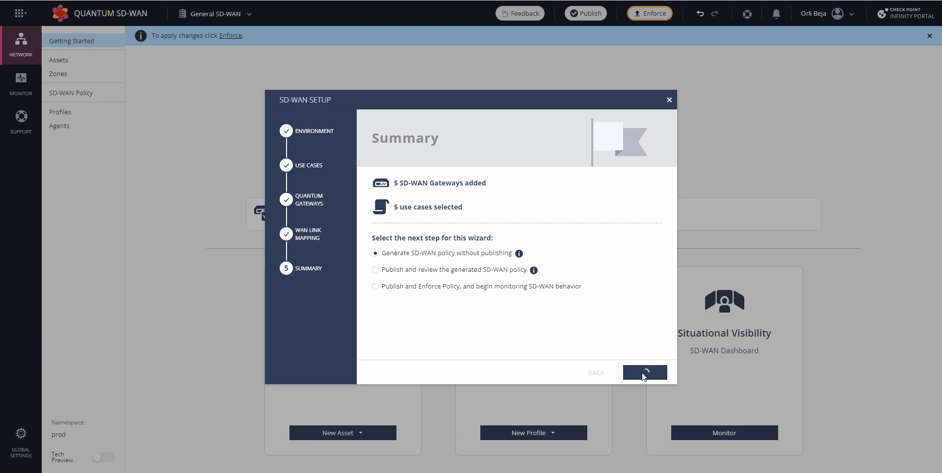
pyautogui.click(644, 372)
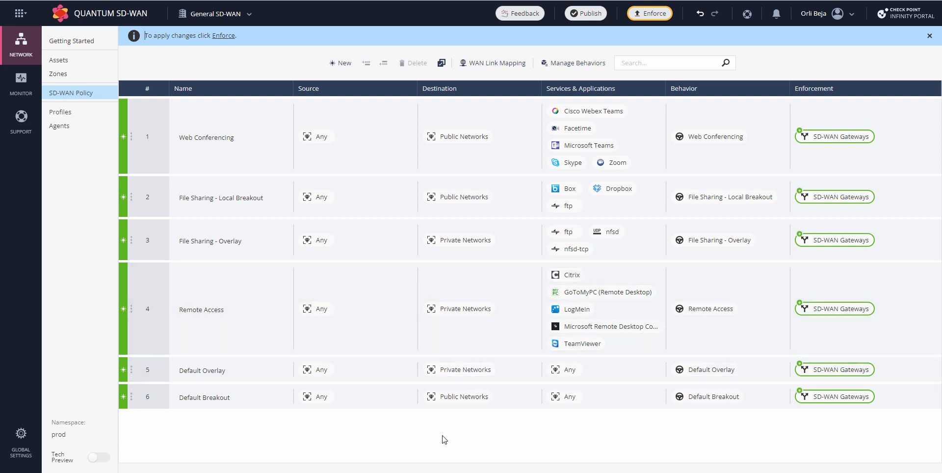
pyautogui.moveTo(383, 386)
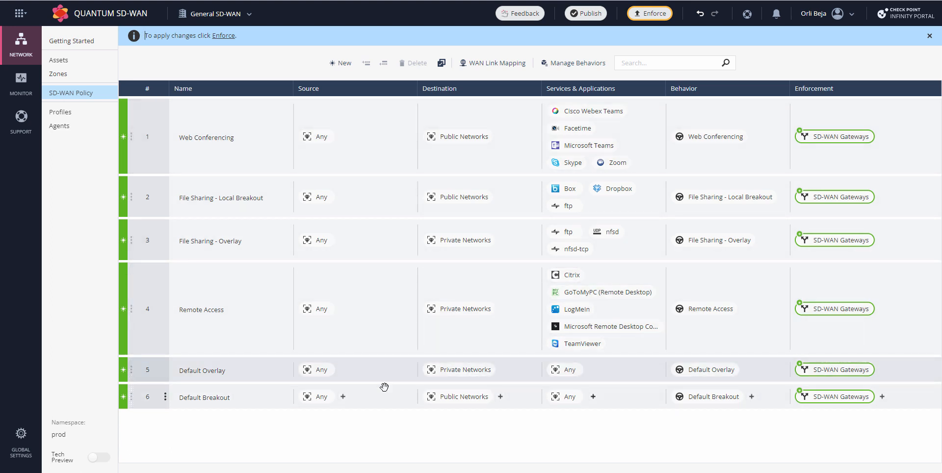
pyautogui.moveTo(84, 247)
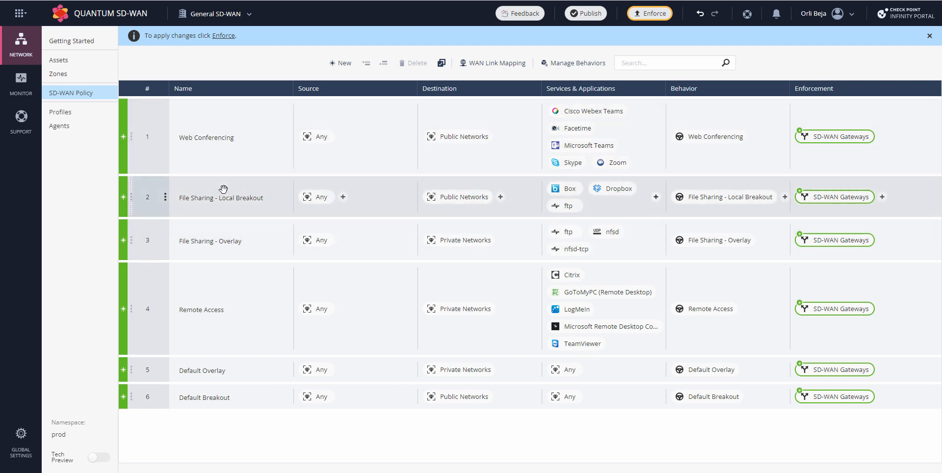
pyautogui.moveTo(277, 204)
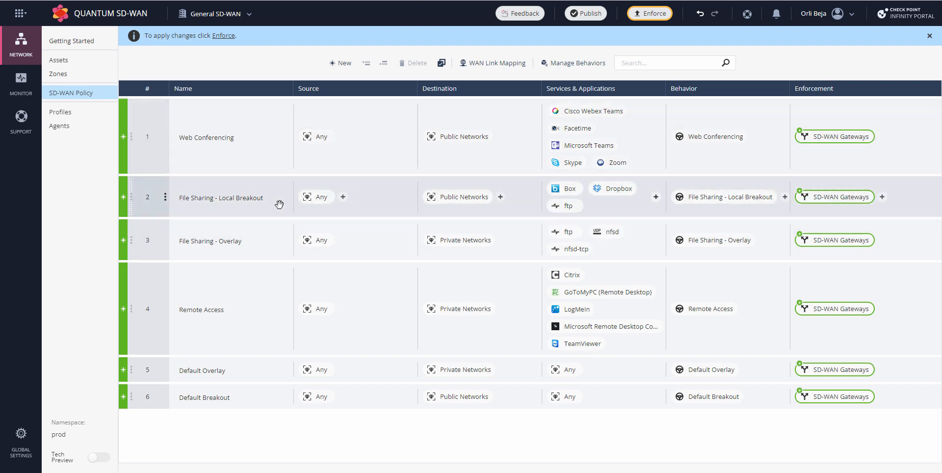